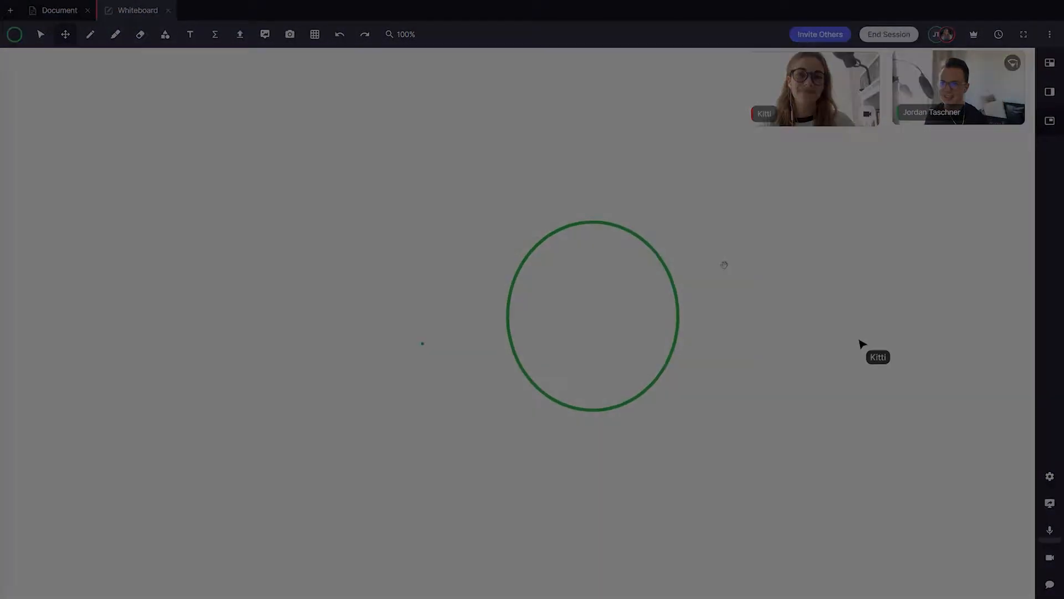
# - Show the second past-perfect-story worksheet tab and ready the orange highlighter
pyautogui.click(117, 43)
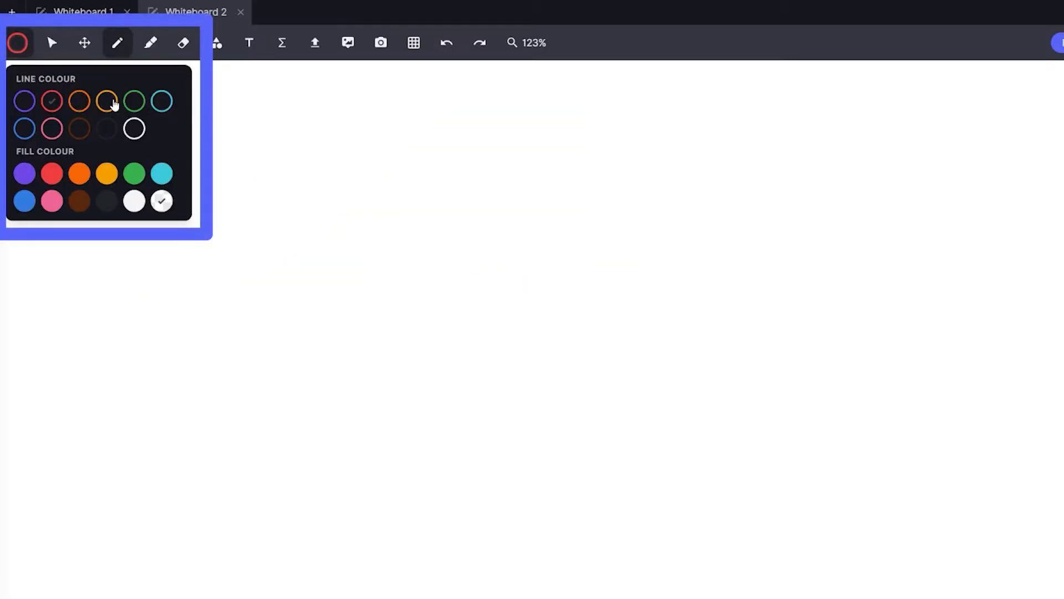
pyautogui.click(134, 101)
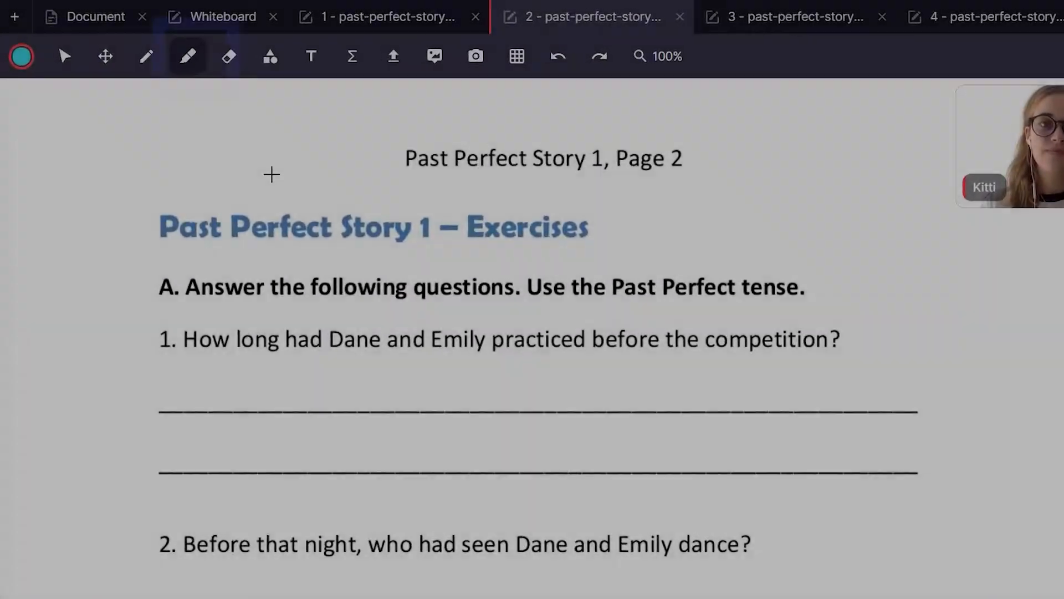
# - Highlight the instruction line in red and both 'Dane and Emily' mentions in orange
pyautogui.click(189, 57)
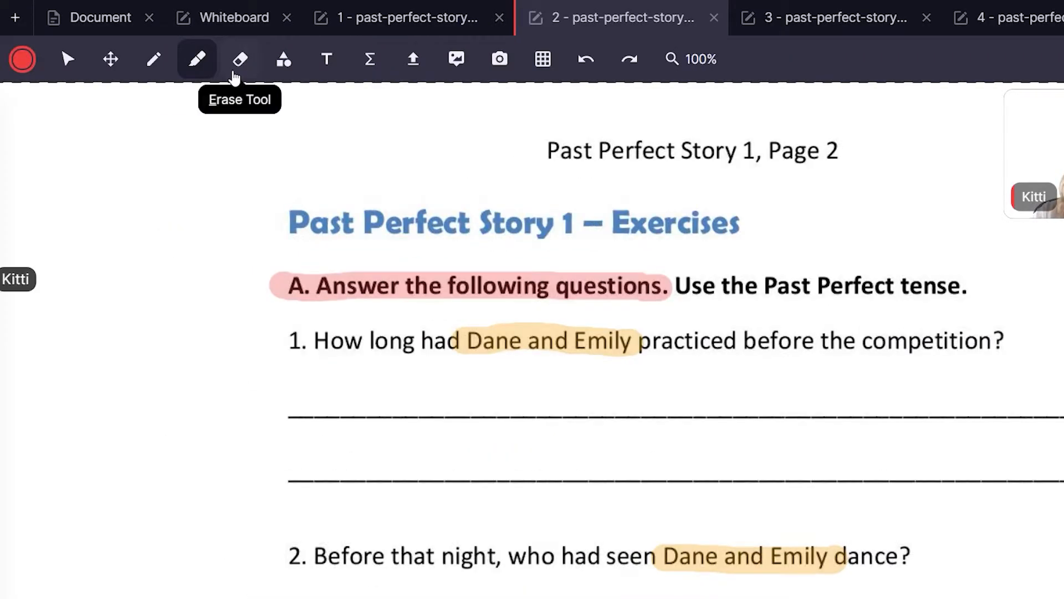
pyautogui.click(239, 58)
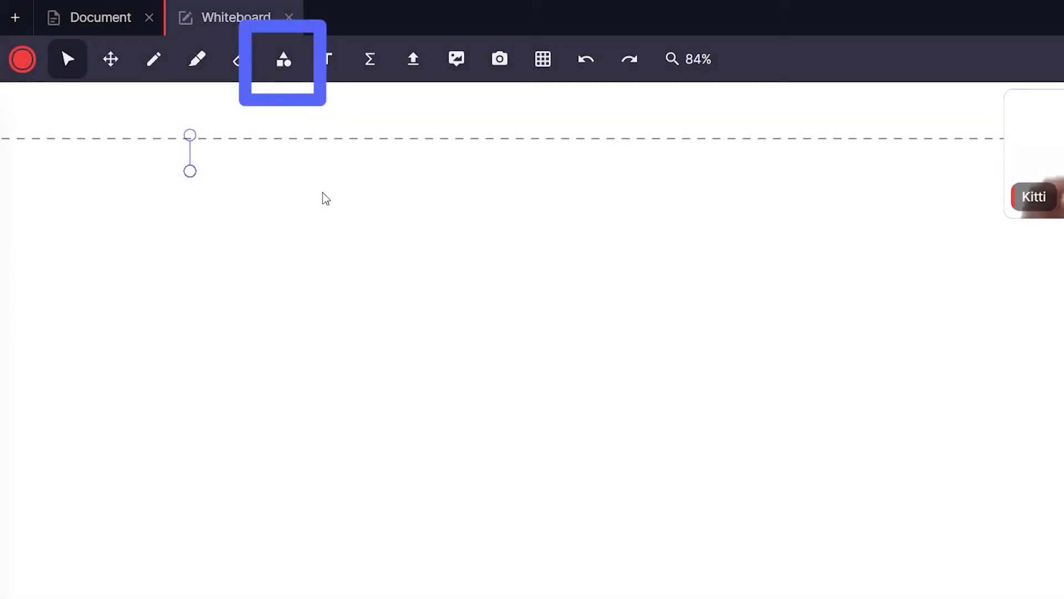
# - Draw a square with an orange outline and cyan fill
pyautogui.click(283, 59)
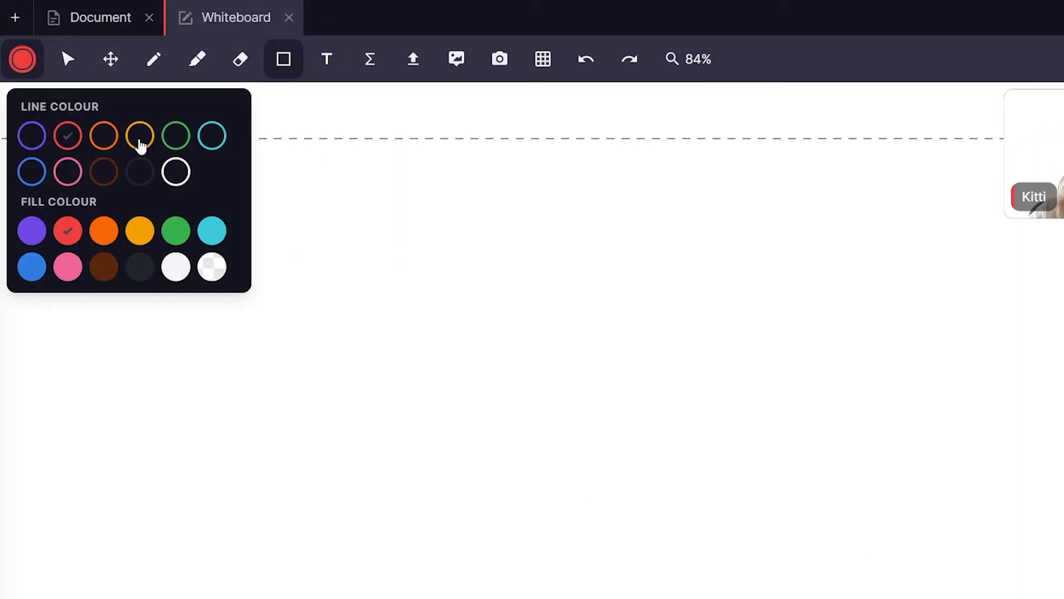
pyautogui.click(140, 135)
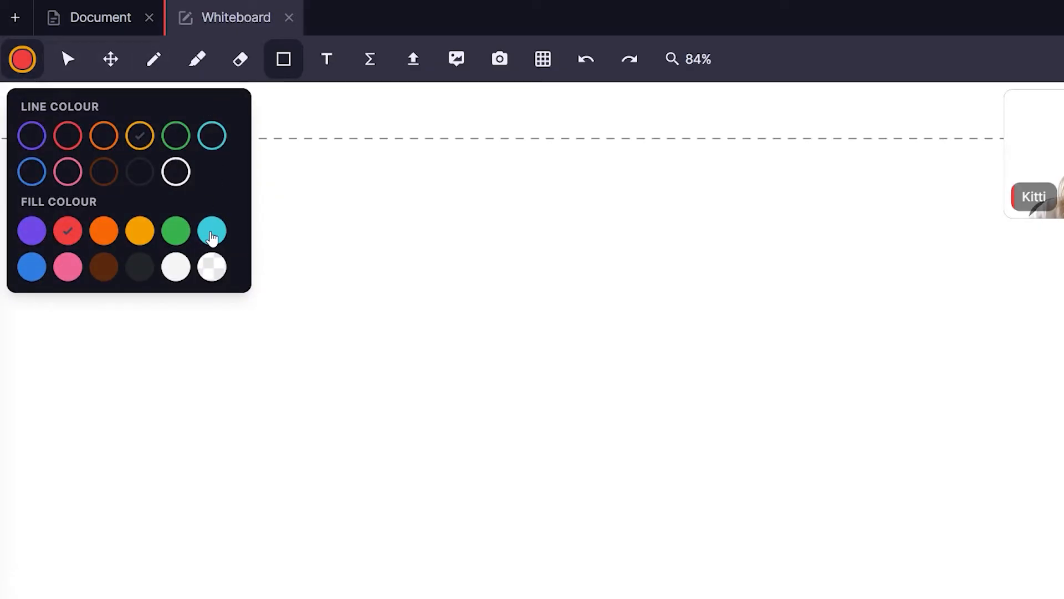
pyautogui.click(212, 230)
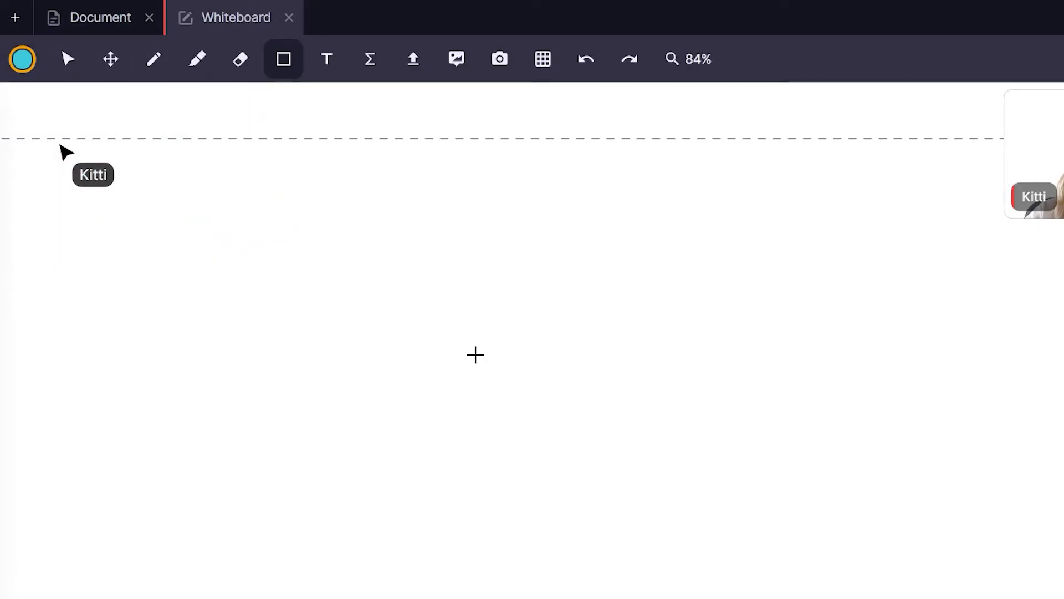
pyautogui.moveTo(324, 223)
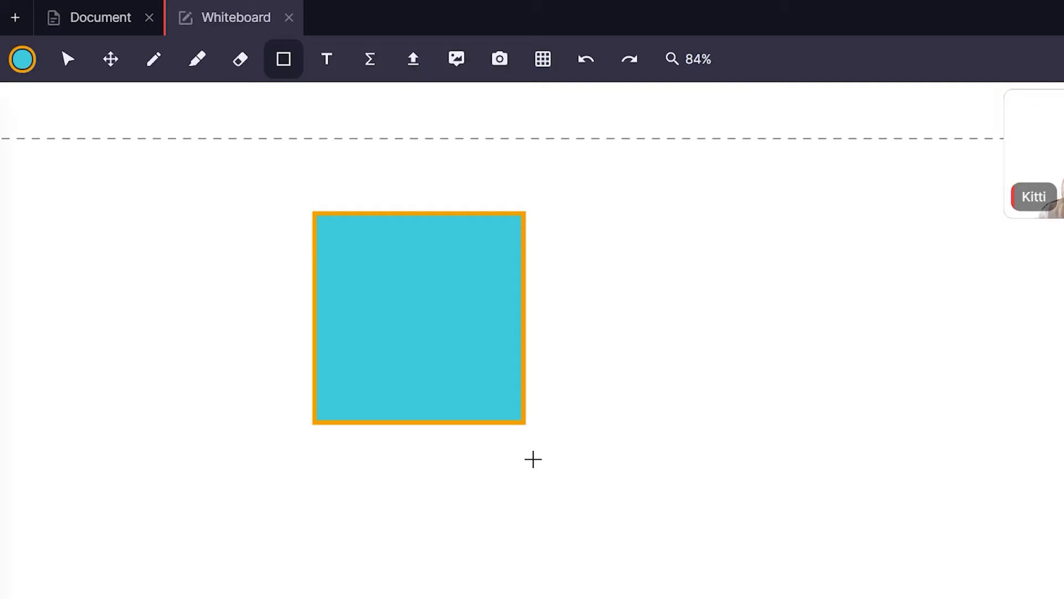
# - Add orange text 'This is text on my whiteboard' beside the square
pyautogui.click(326, 59)
pyautogui.write('Th')
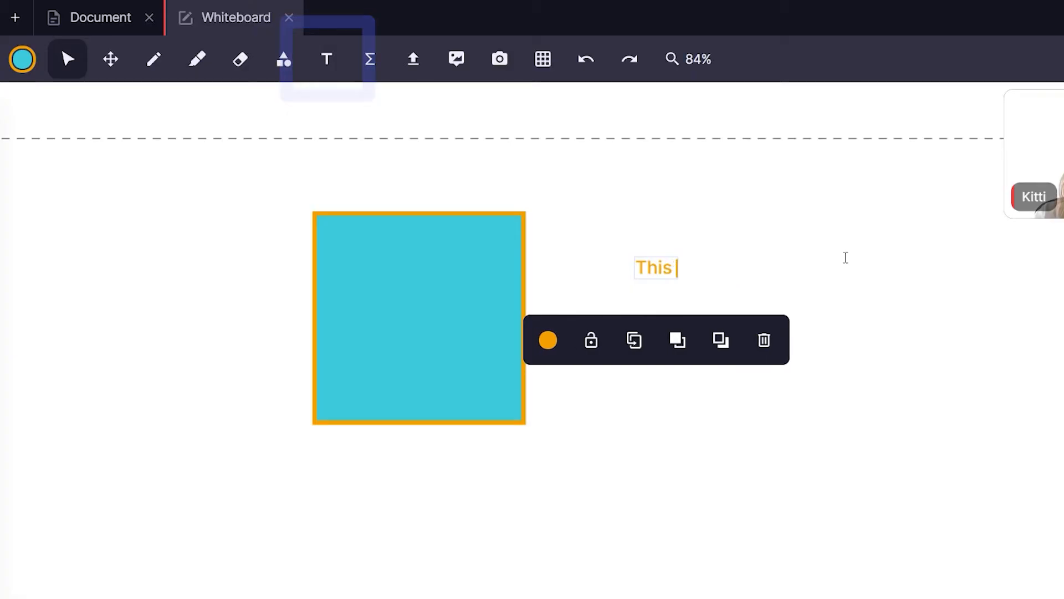
pyautogui.write('is text on my')
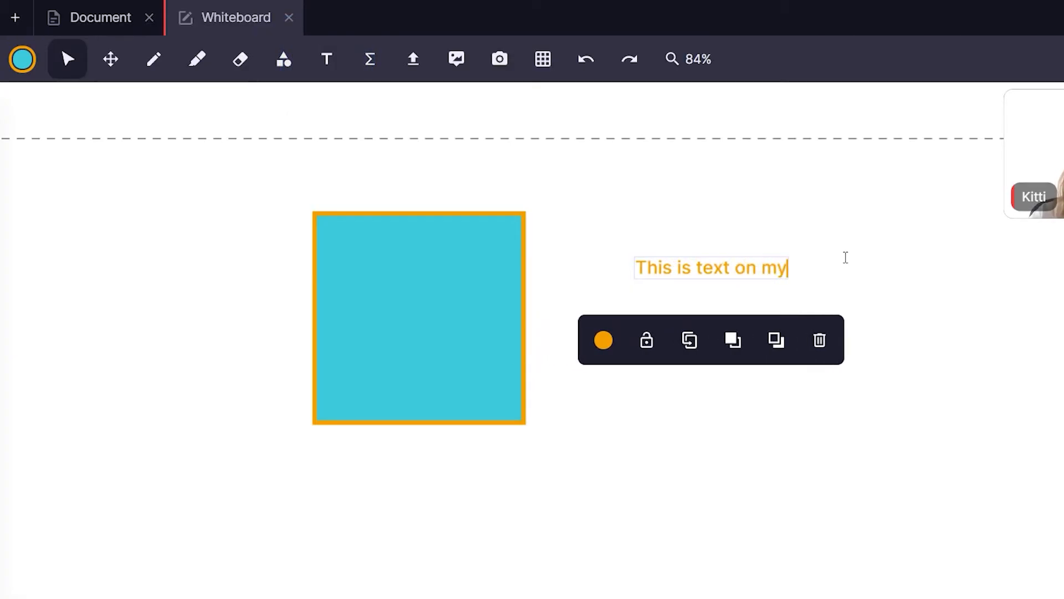
pyautogui.write('whiteboard')
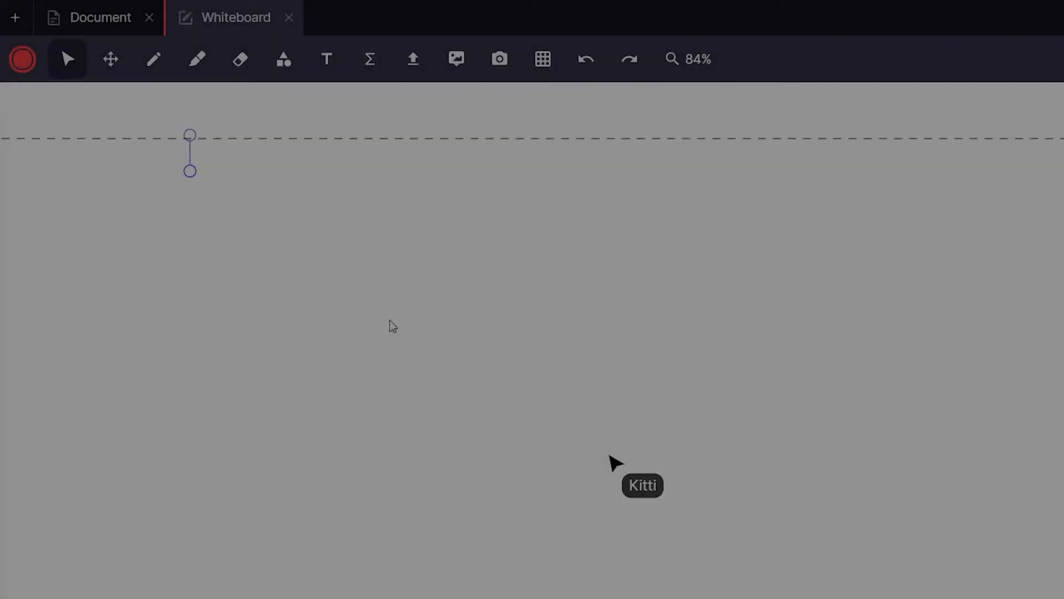
# - Write the formula f(x) = 2 sin(x)^2 in the equation editor and place it on the board
pyautogui.click(369, 58)
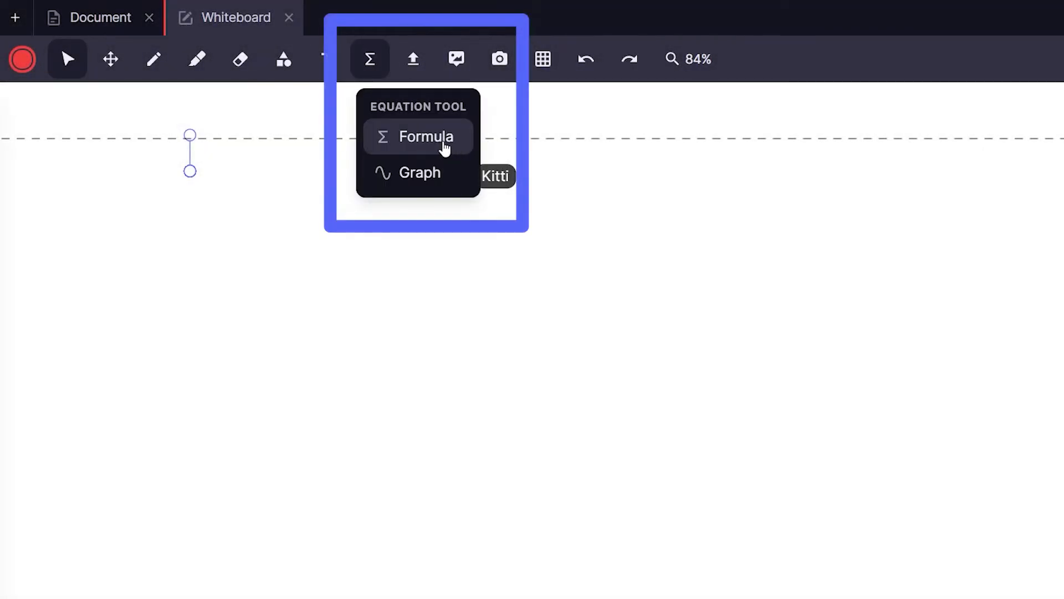
pyautogui.click(426, 136)
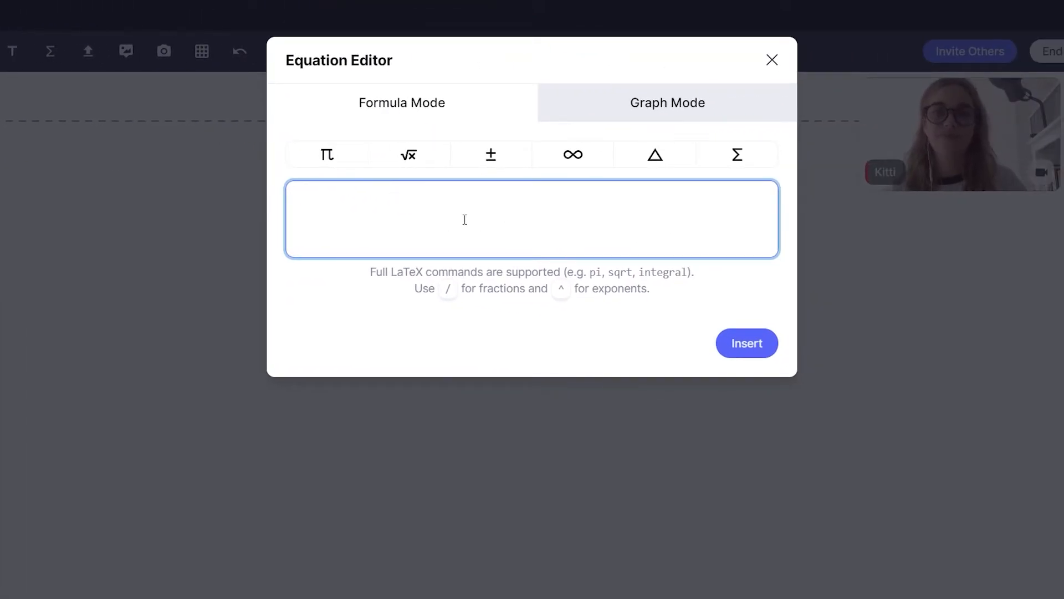
pyautogui.moveTo(582, 225)
pyautogui.write('f(')
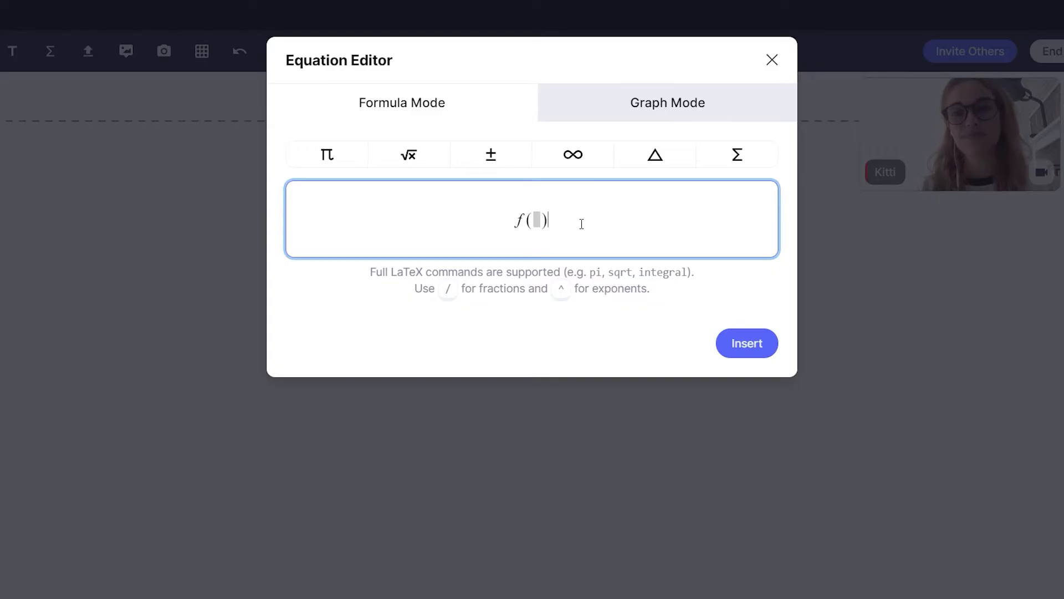
pyautogui.write('x) = 2')
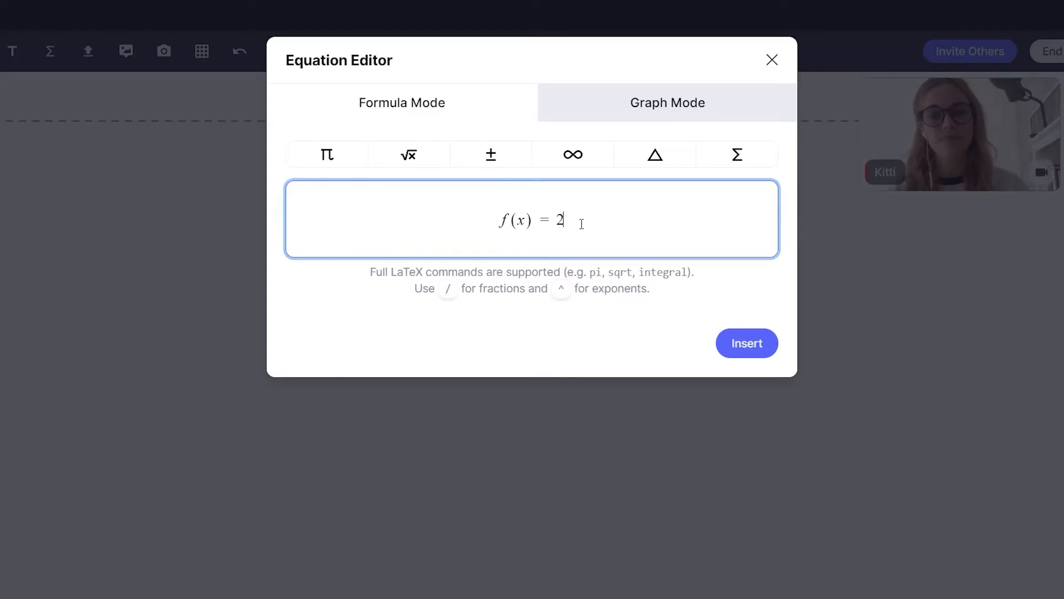
pyautogui.write('sin')
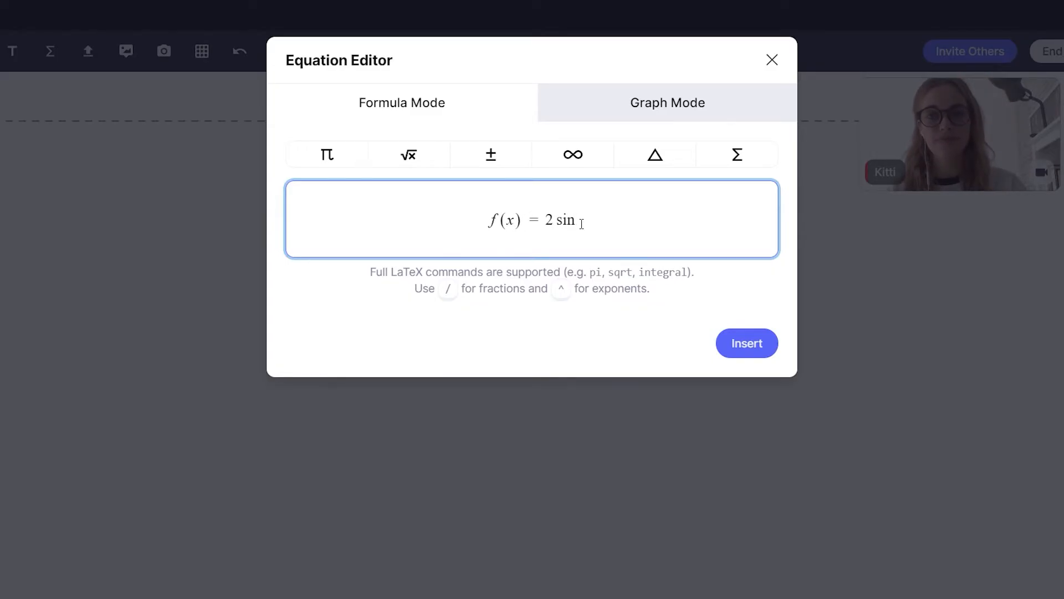
pyautogui.write('(x)')
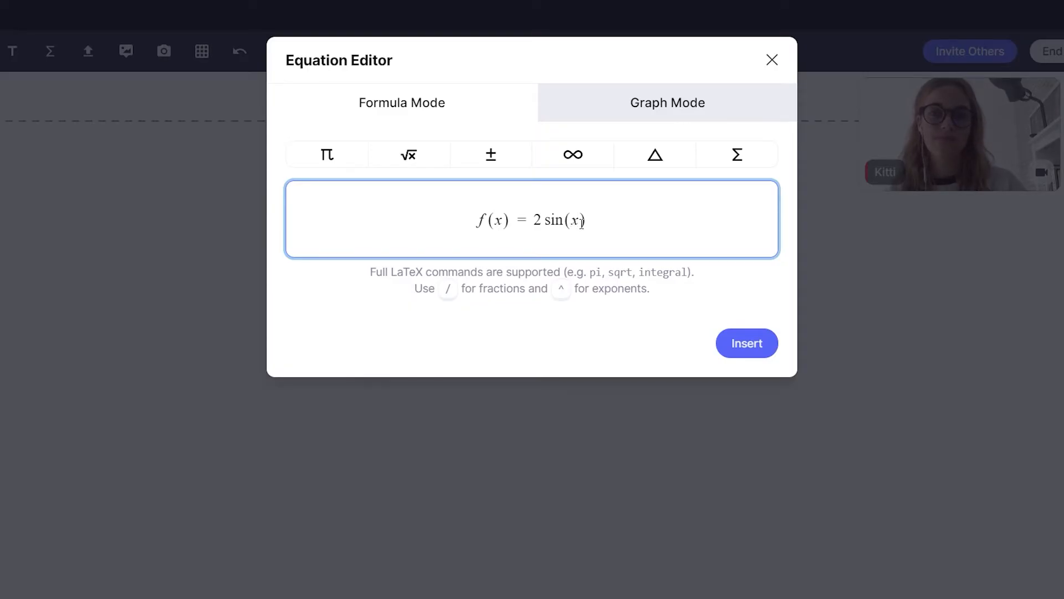
pyautogui.write('^2')
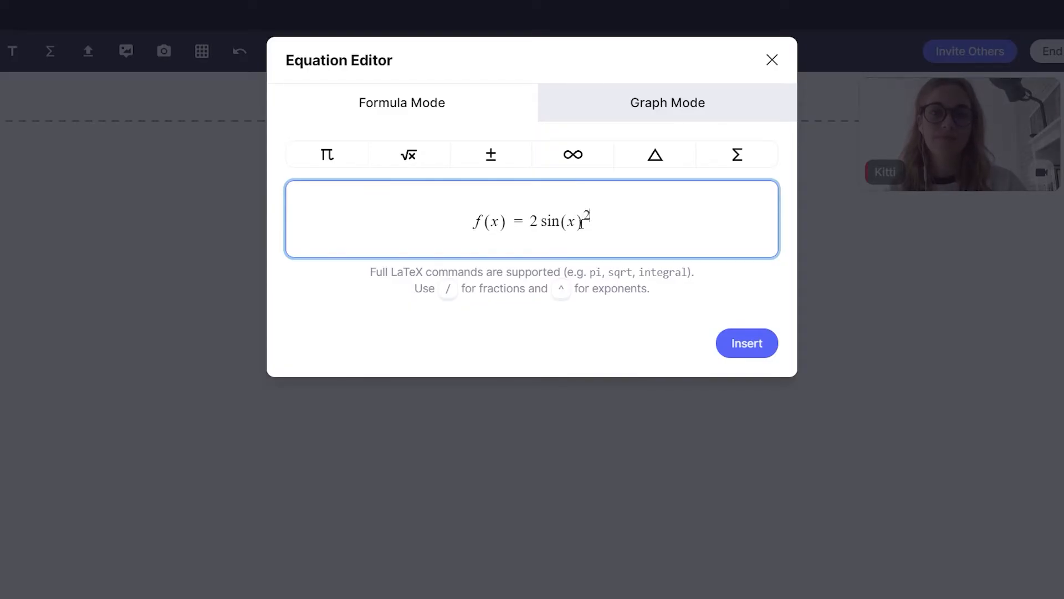
pyautogui.click(746, 343)
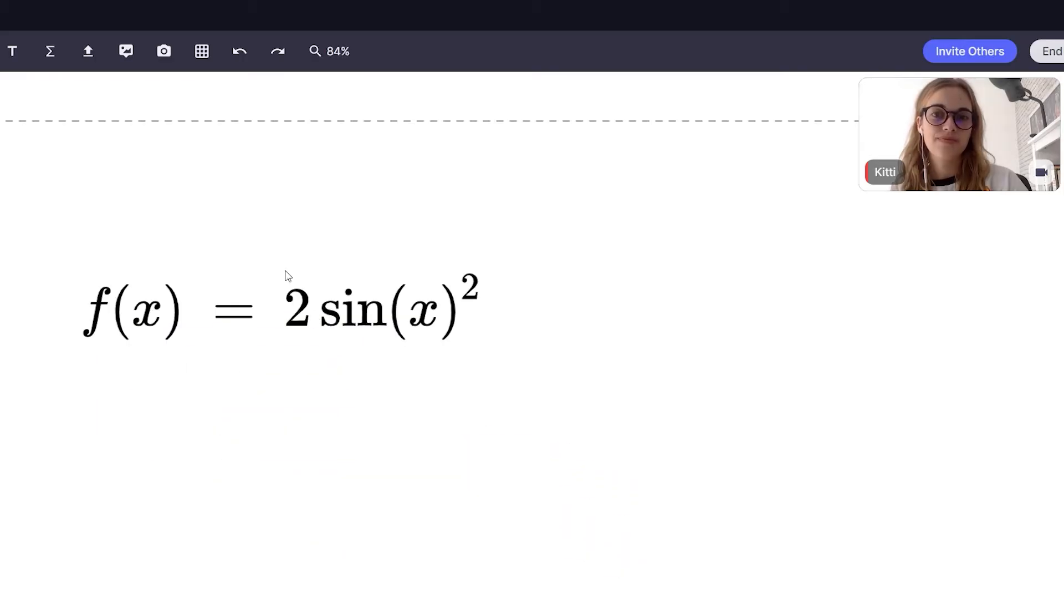
# - Insert the plotted graph of the sine formula and close the equation editor
pyautogui.doubleClick(272, 309)
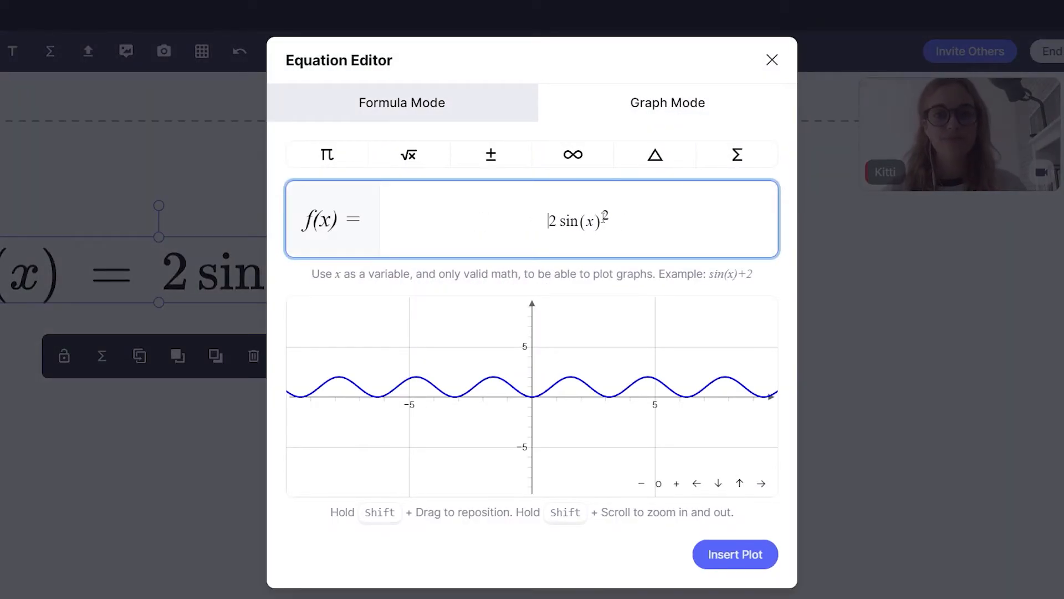
pyautogui.click(735, 554)
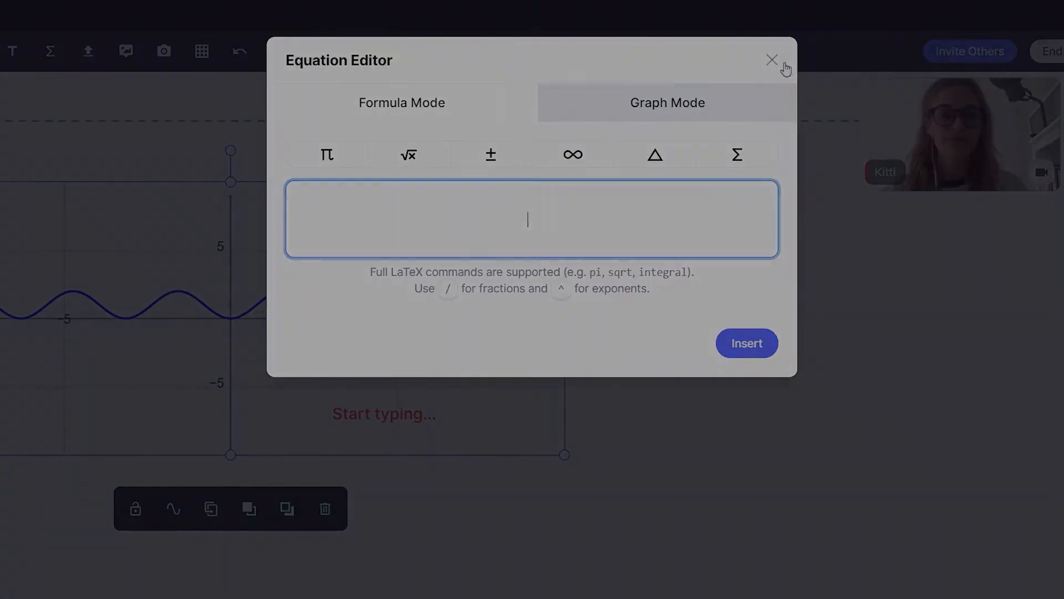
pyautogui.click(772, 60)
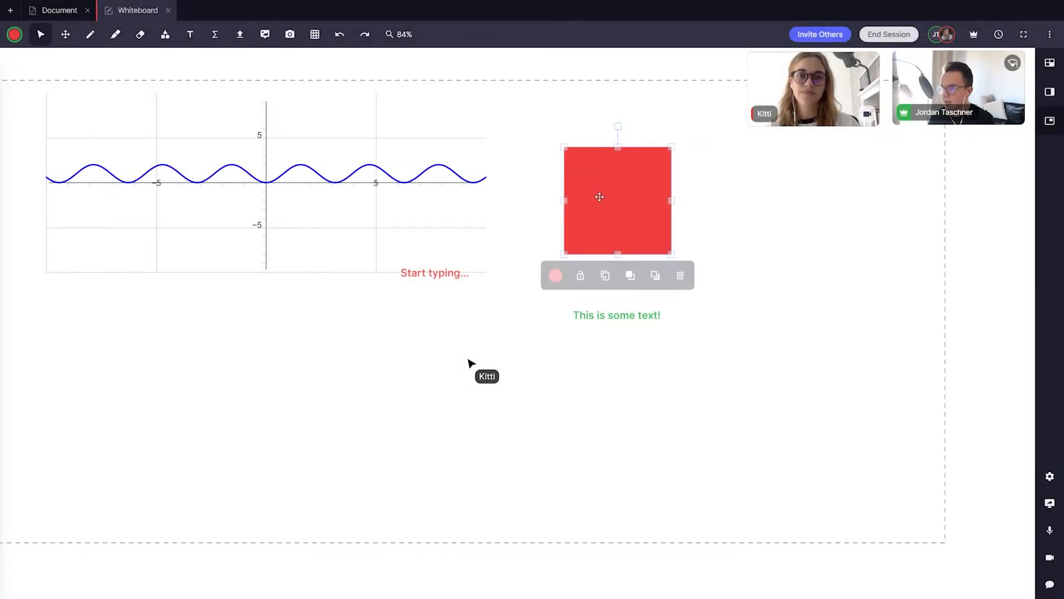
# - Recolour the red square's fill to orange, then amber, then pink
pyautogui.click(556, 275)
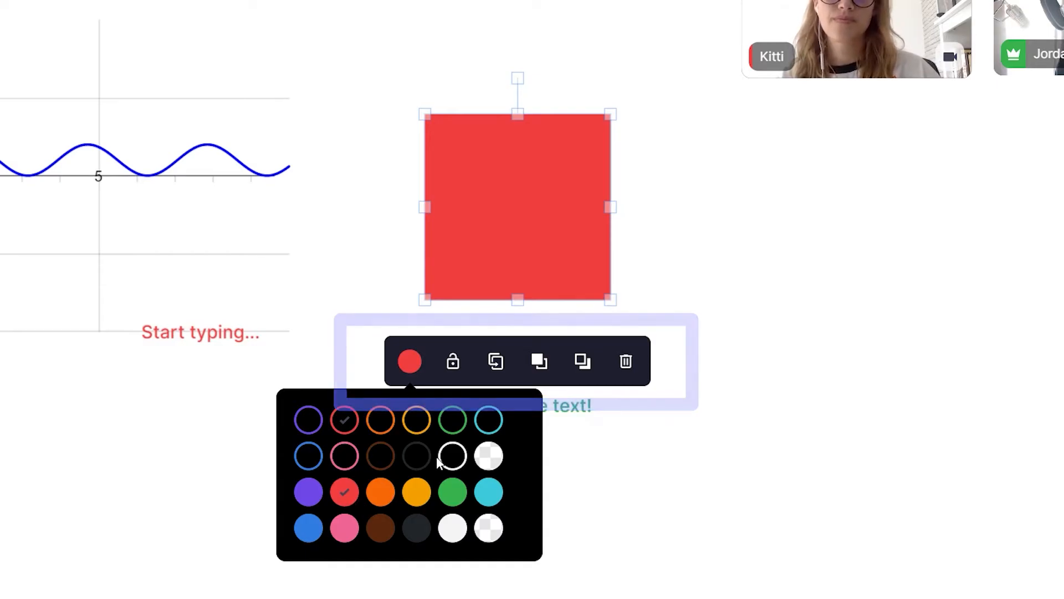
pyautogui.click(380, 492)
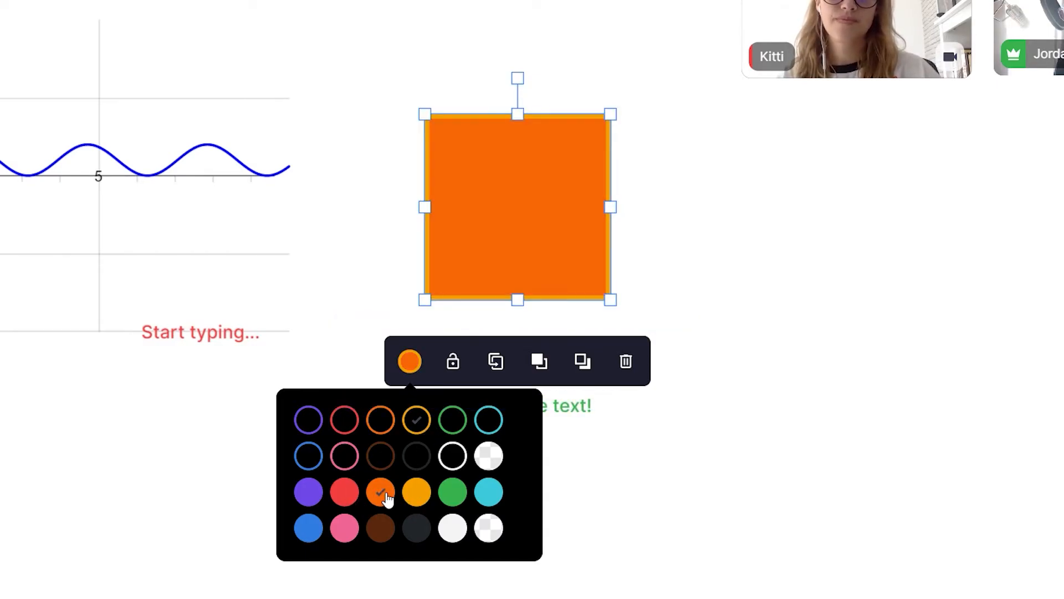
pyautogui.click(416, 491)
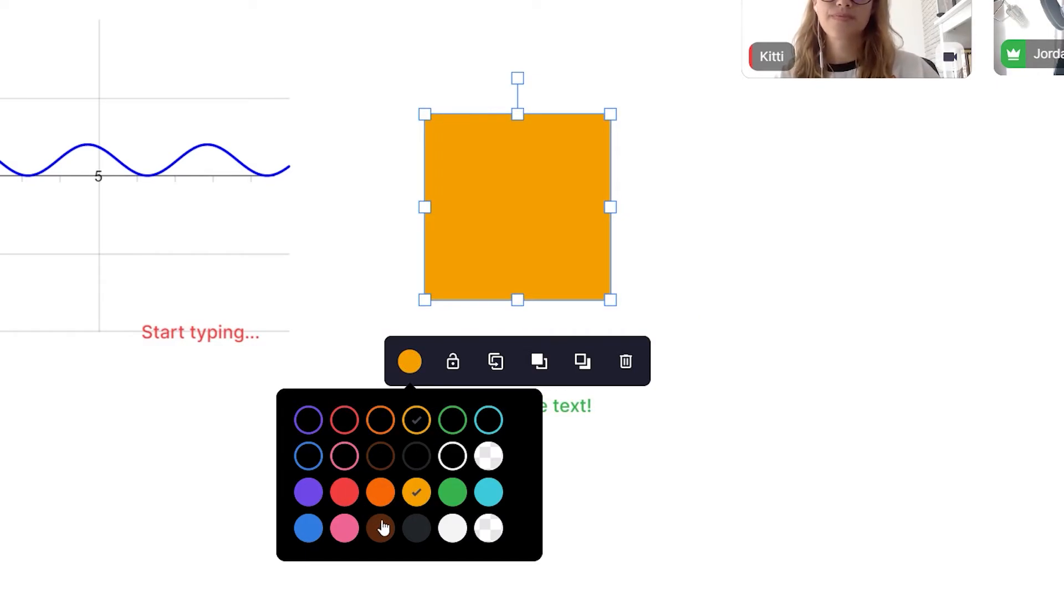
pyautogui.click(344, 527)
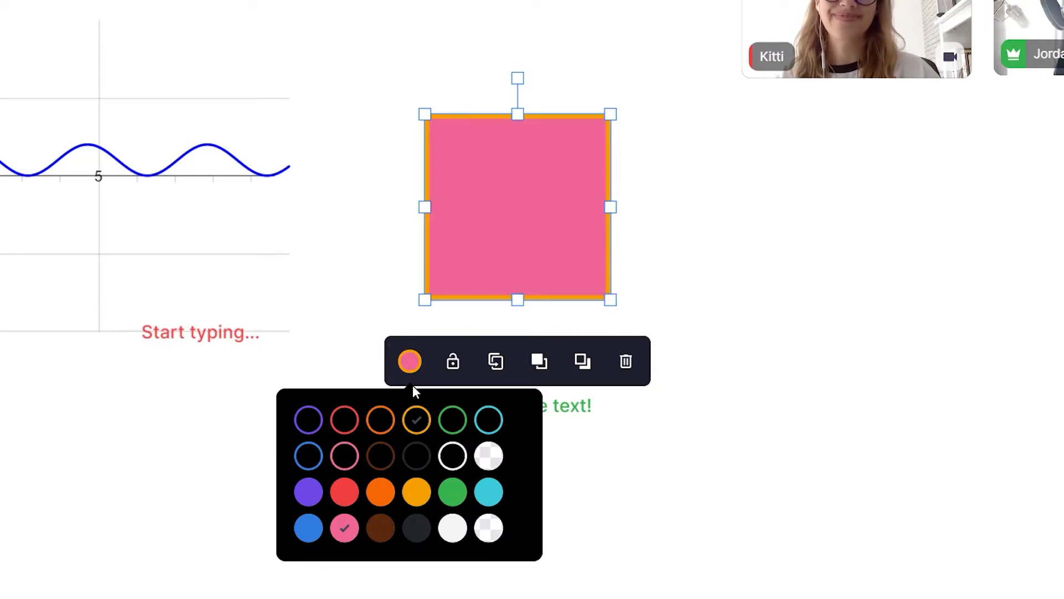
pyautogui.click(453, 360)
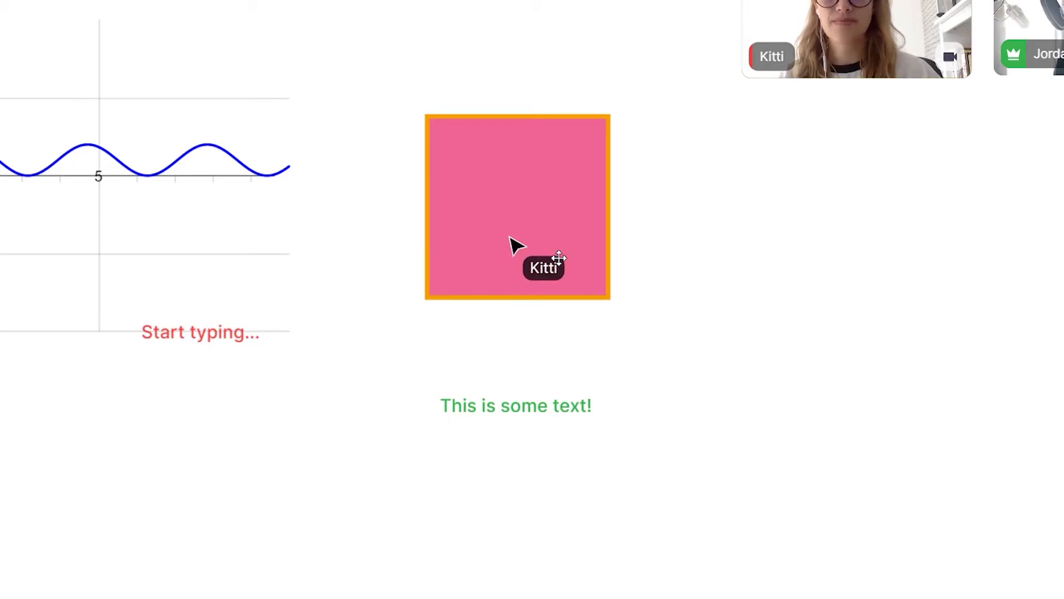
# - Duplicate the pink square, reorder it against the text, then delete the copy
pyautogui.click(517, 208)
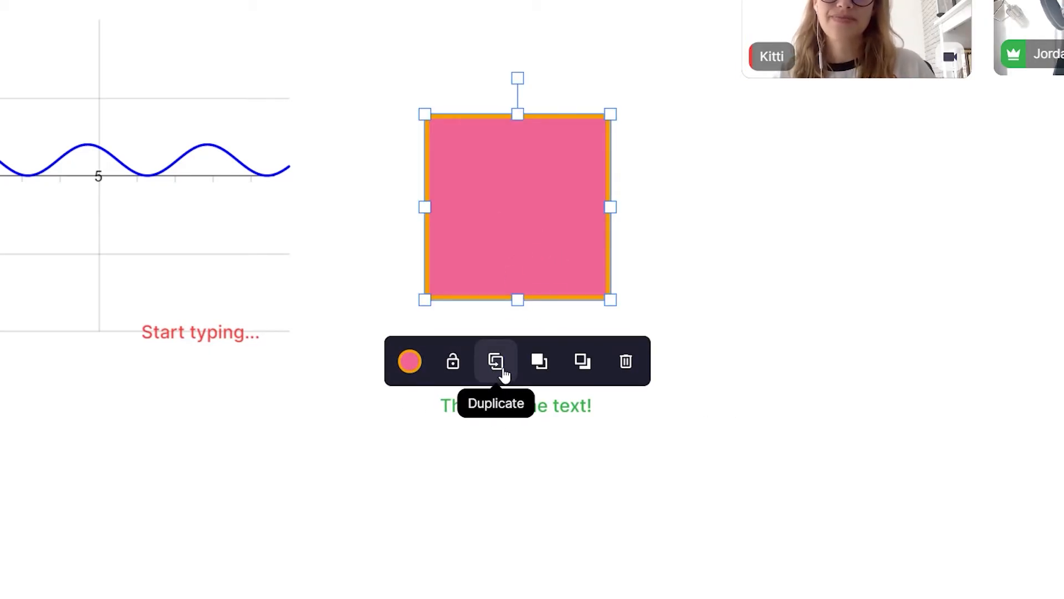
pyautogui.click(496, 360)
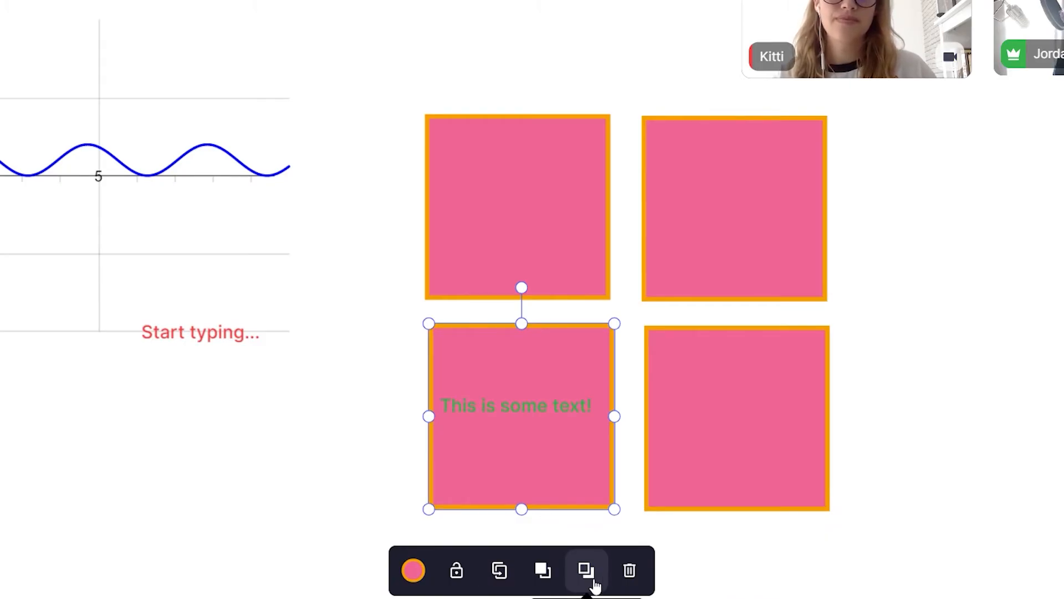
pyautogui.click(586, 570)
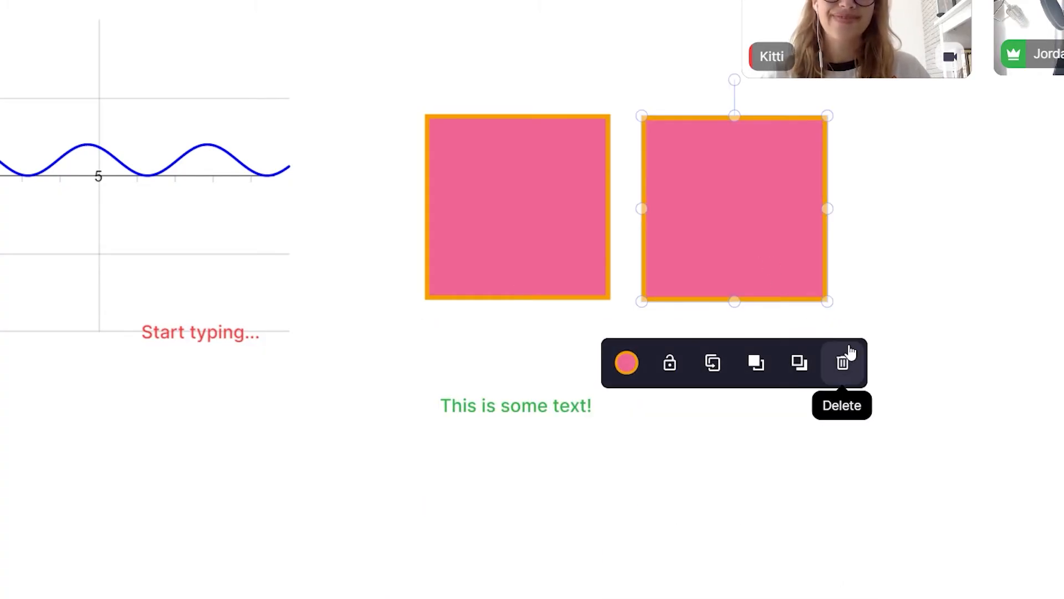
pyautogui.click(842, 361)
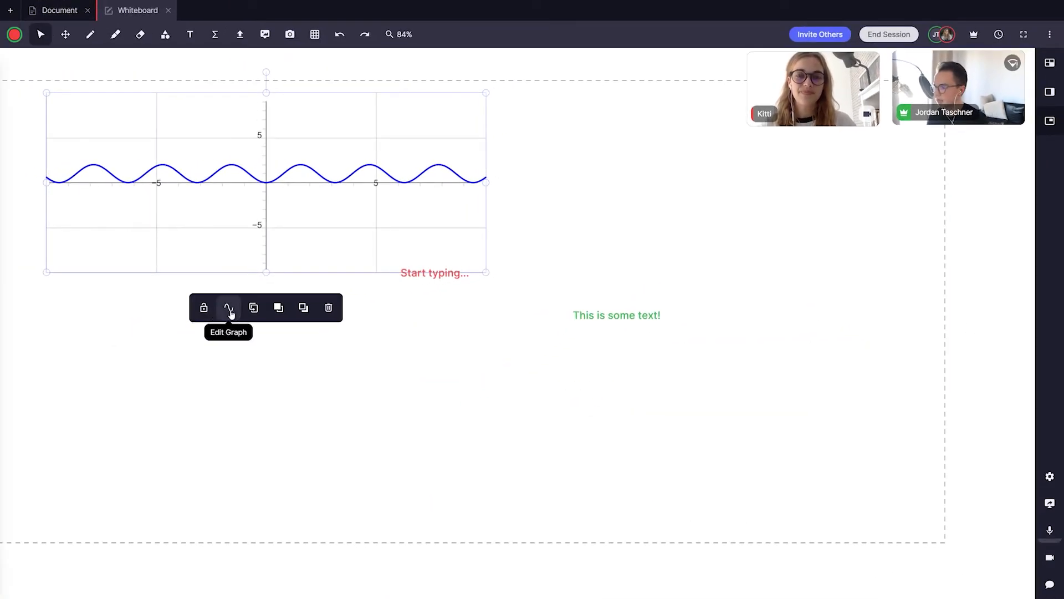
pyautogui.click(229, 307)
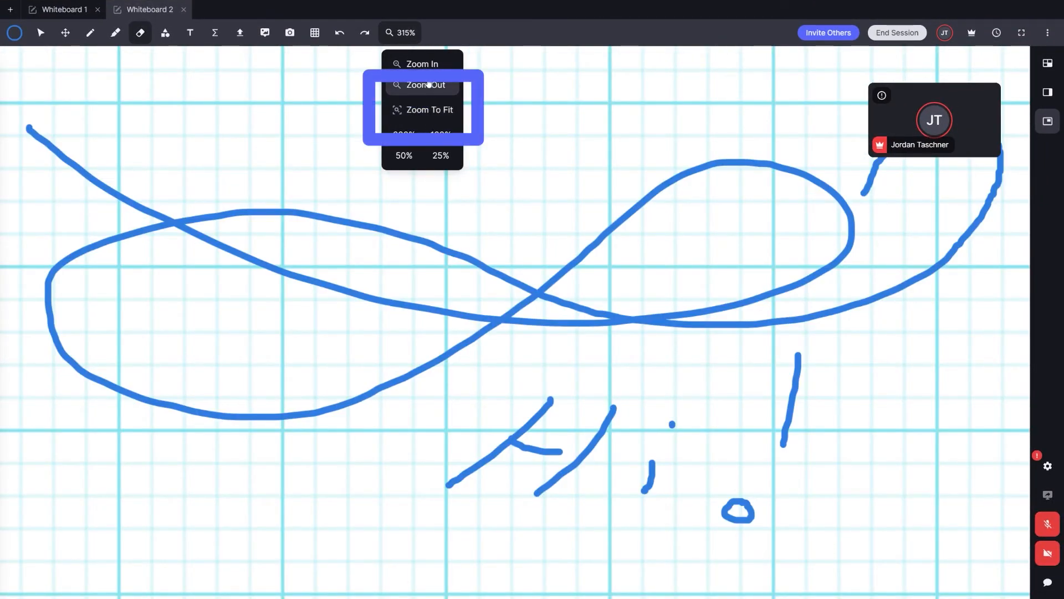
pyautogui.click(425, 85)
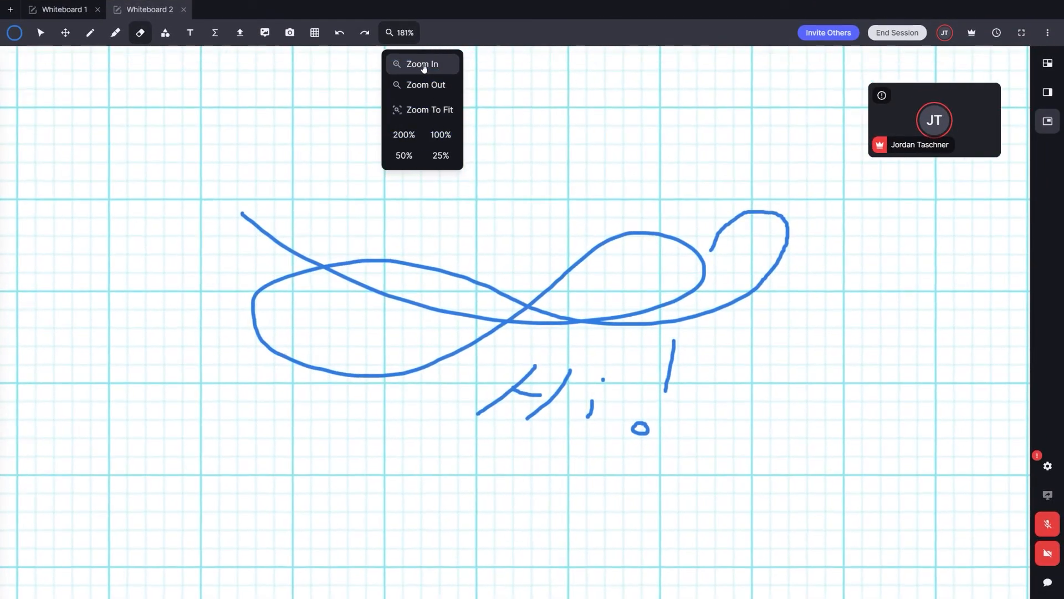
pyautogui.click(421, 63)
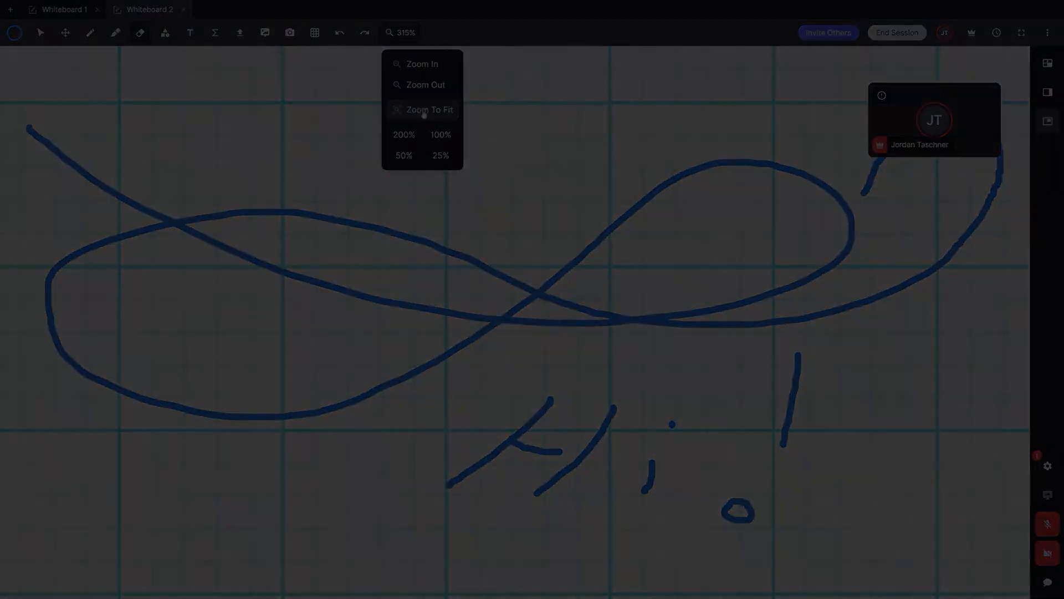
pyautogui.click(440, 134)
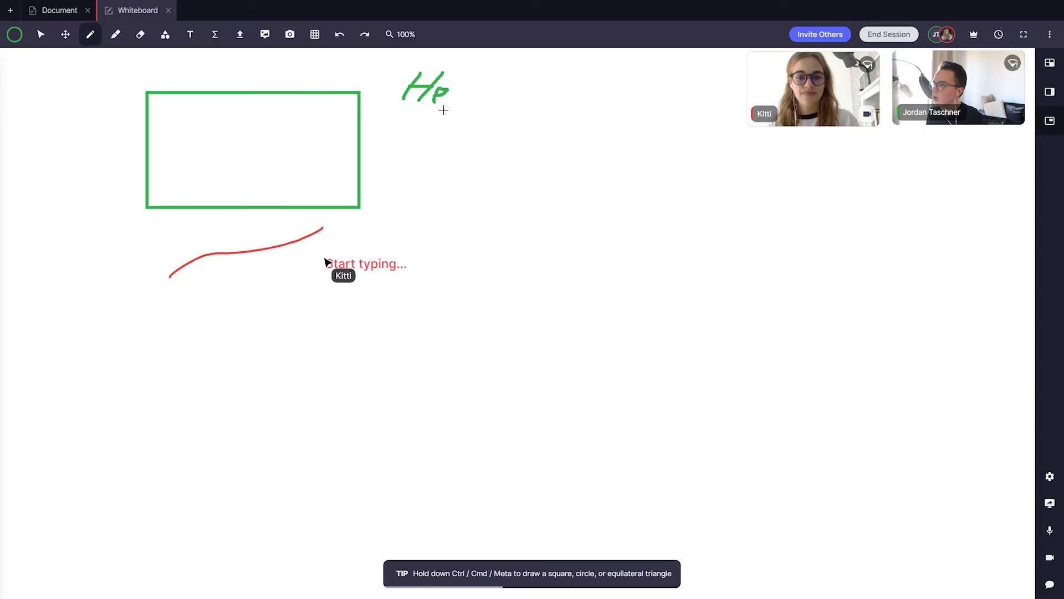
pyautogui.moveTo(165, 34)
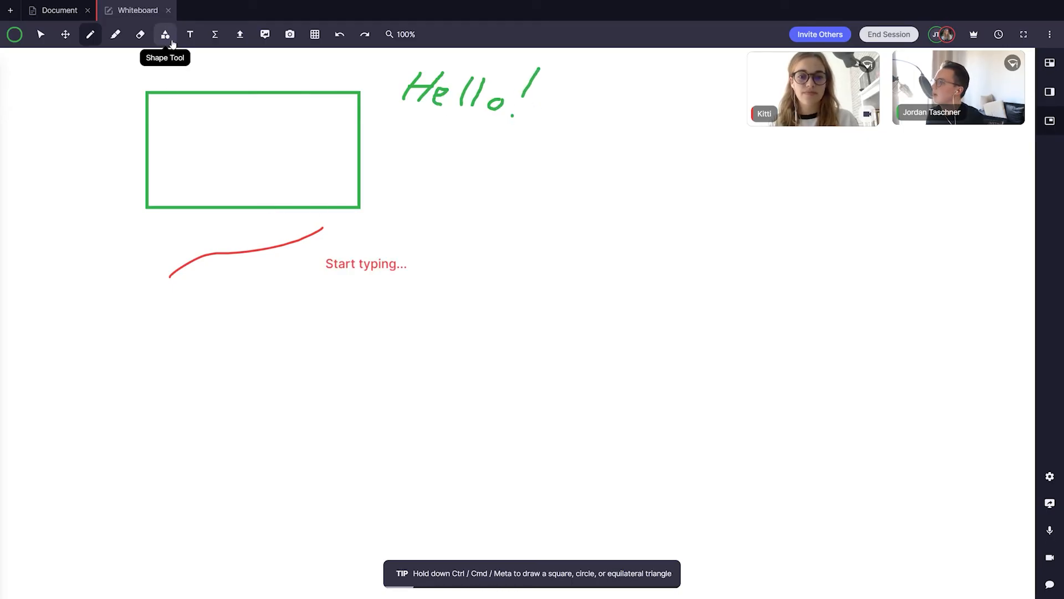
# - Insert the blank numbered clock face from the Math resources library
pyautogui.click(253, 150)
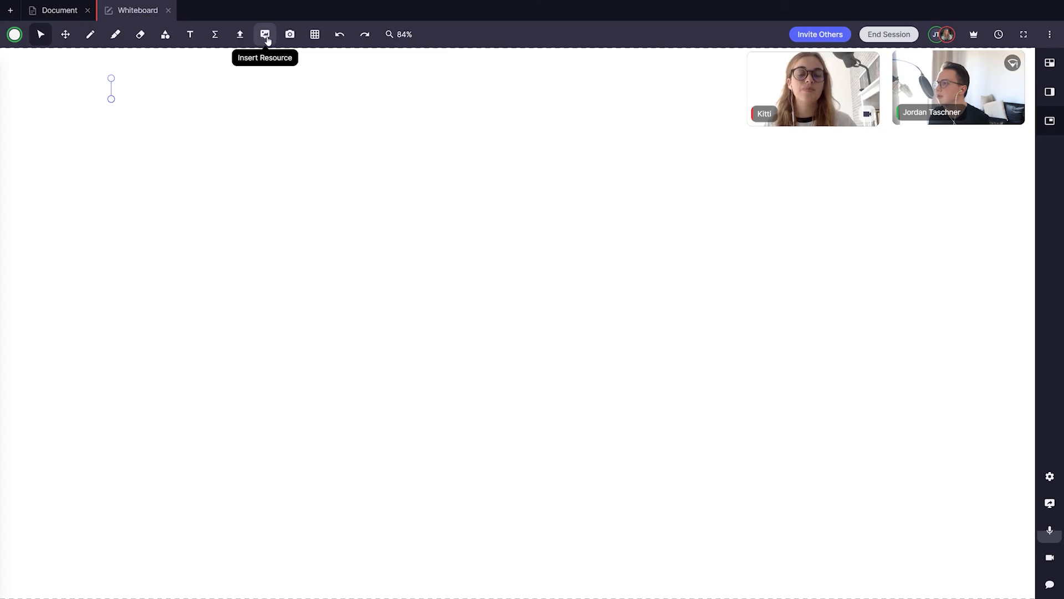
pyautogui.click(265, 35)
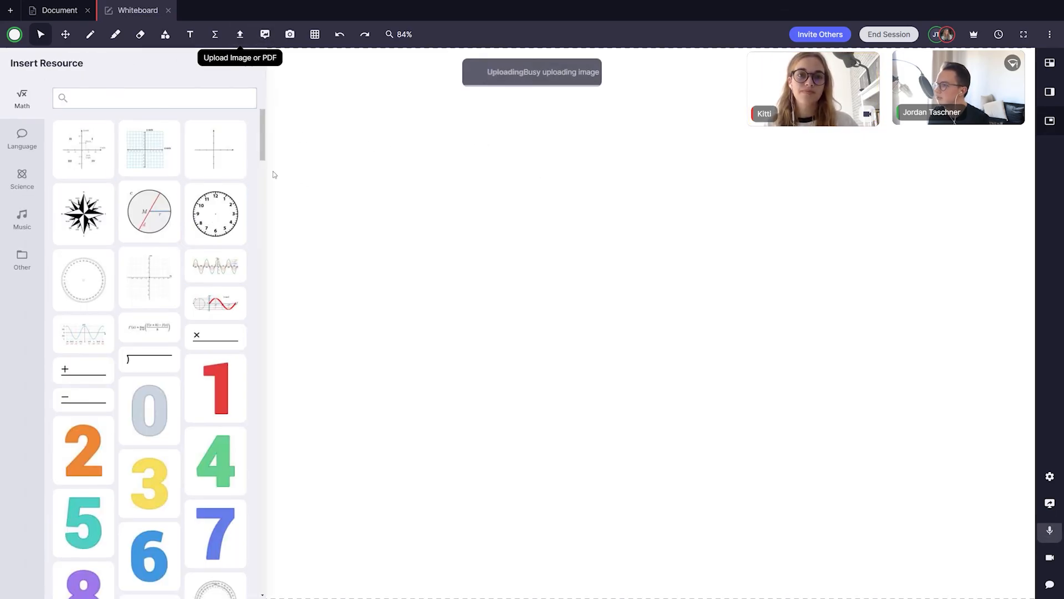
pyautogui.click(215, 212)
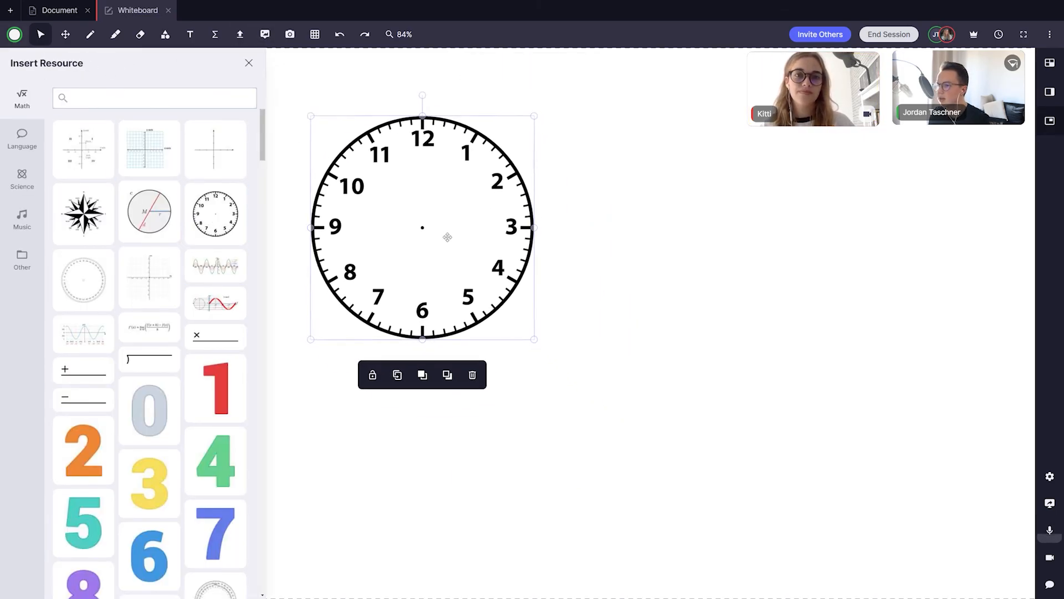